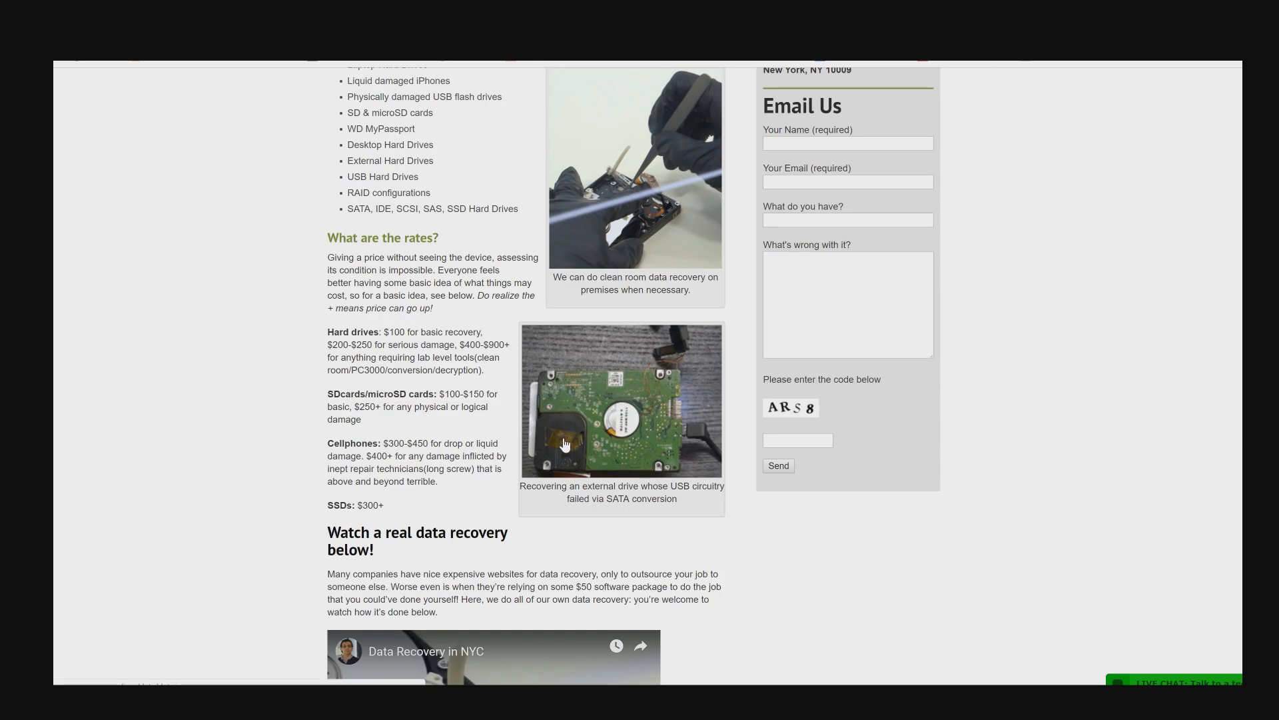
mouse_move(991, 436)
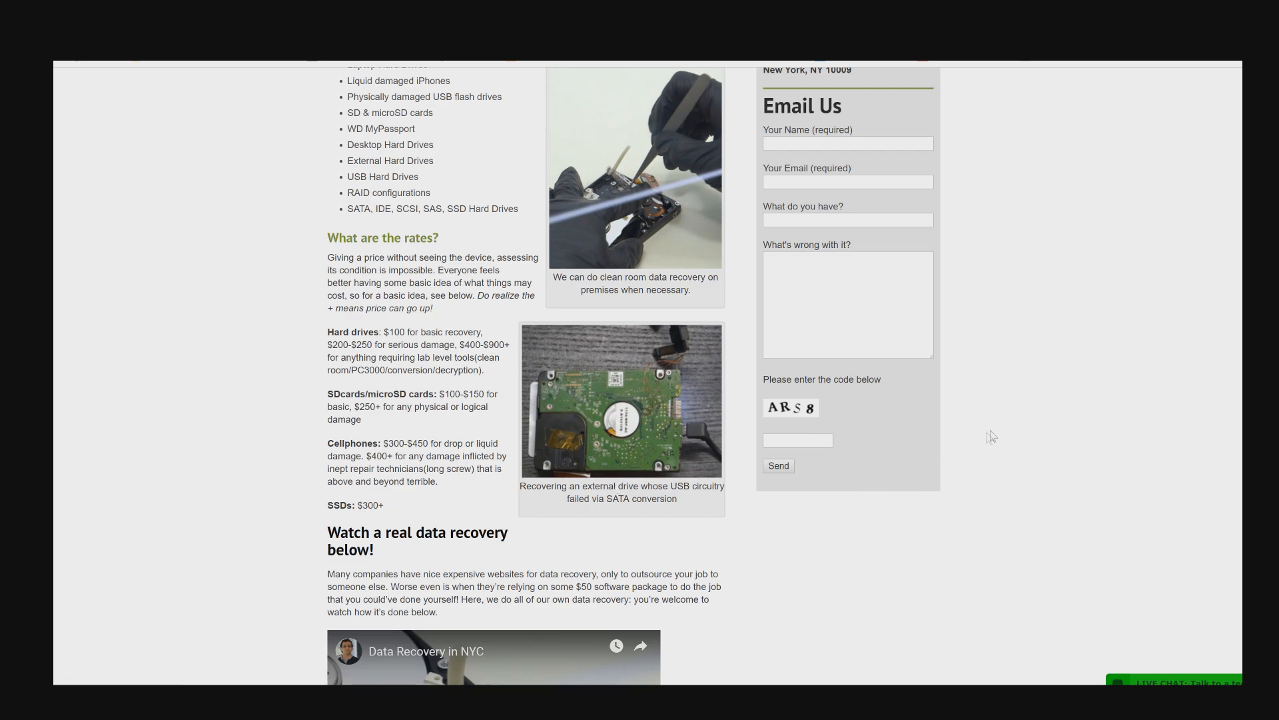
Scroll through the iPhone Data Recovery page and back to the home page's repair services grid
scroll(up, 3)
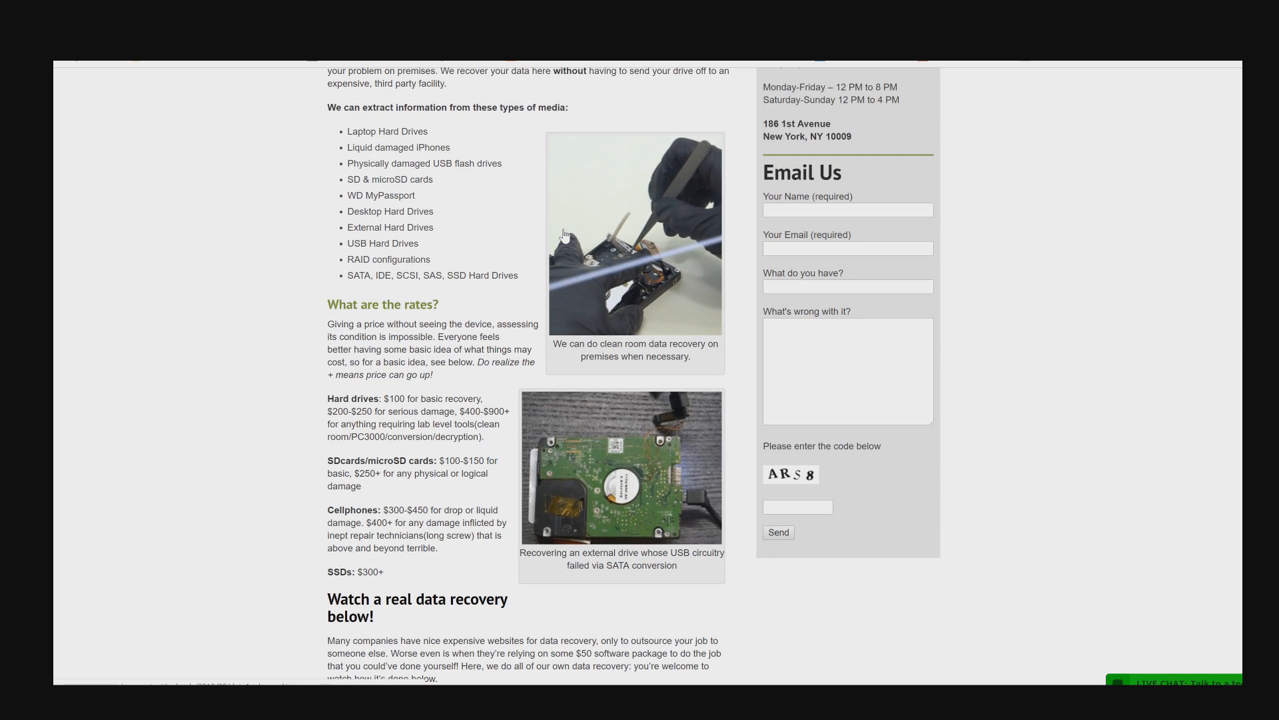
scroll(down, 3)
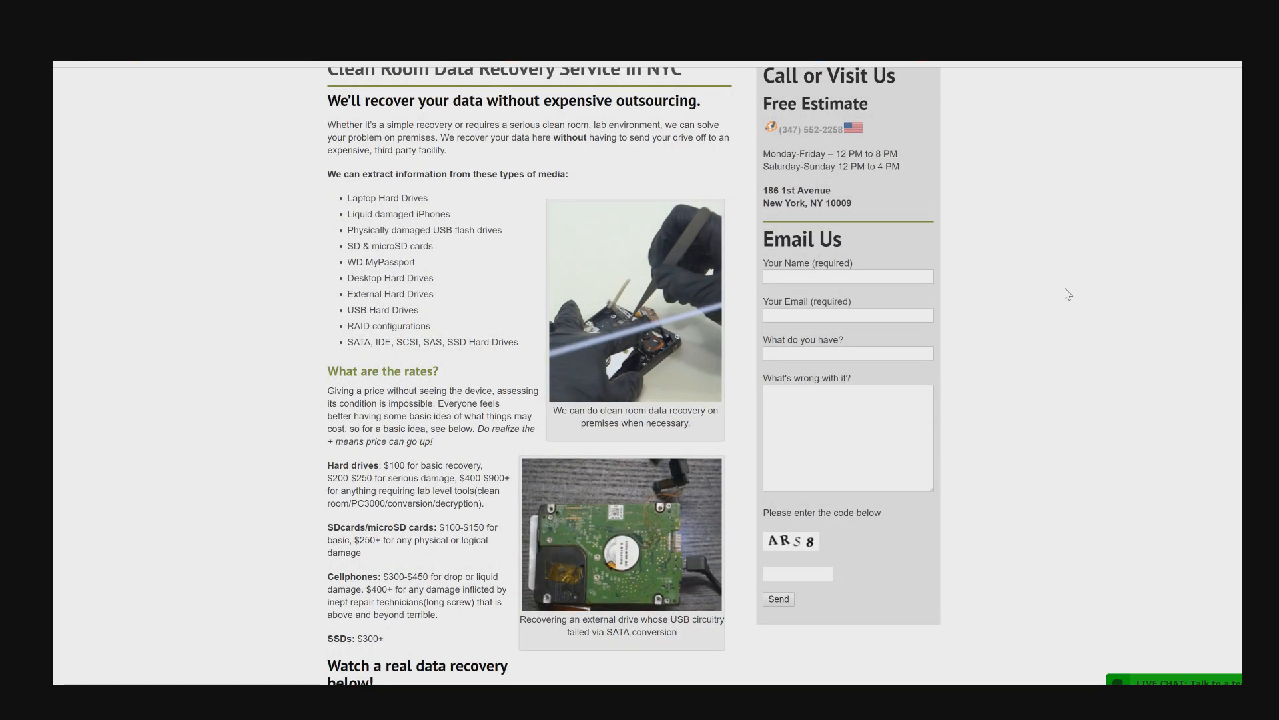
mouse_move(1094, 160)
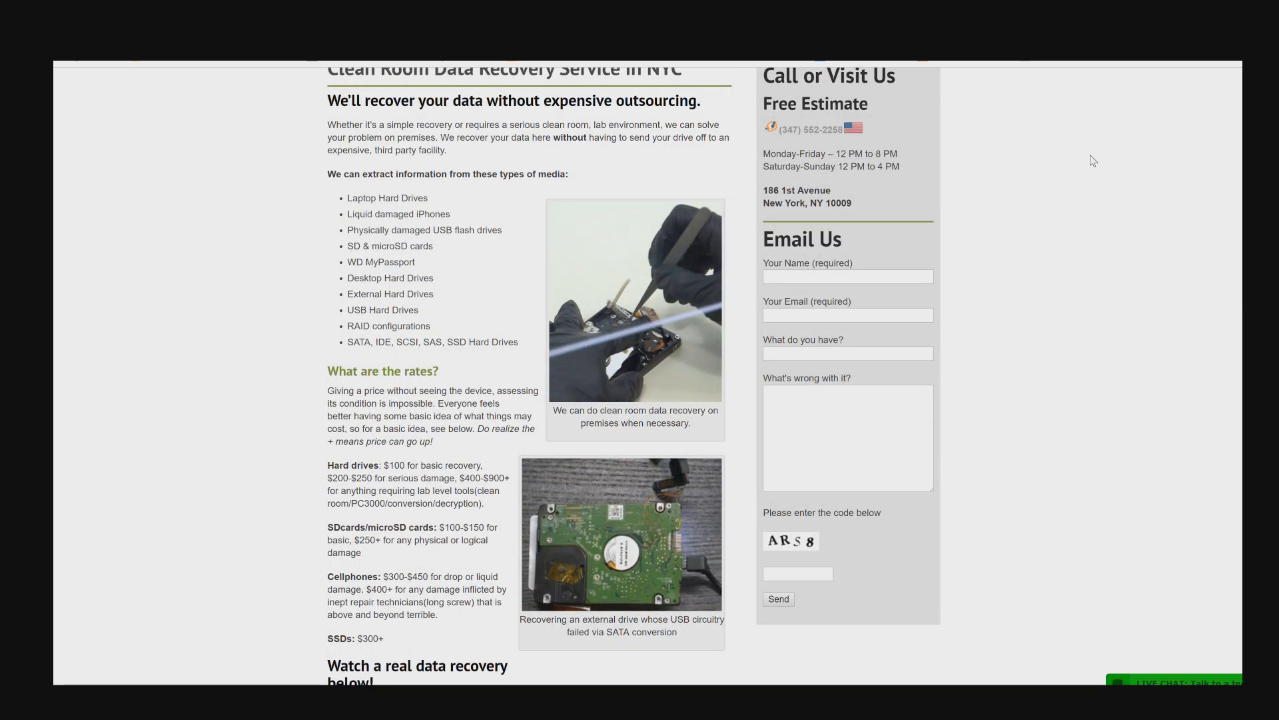
scroll(down, 3)
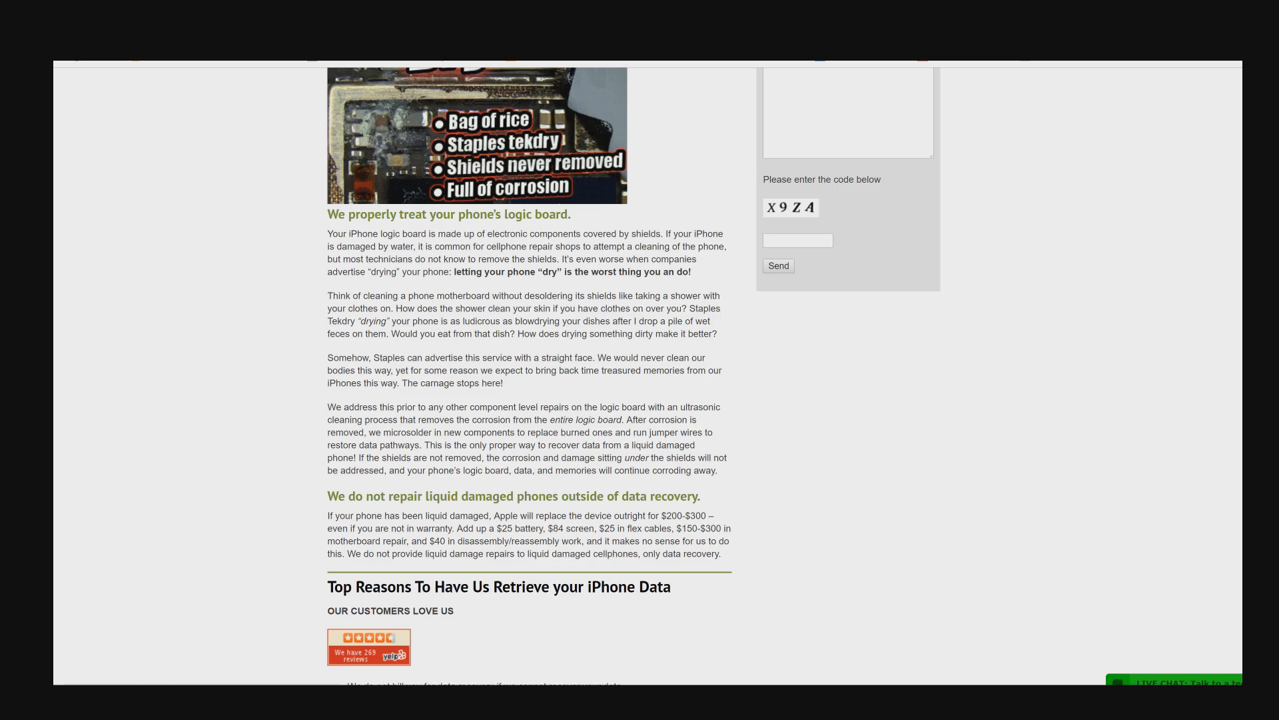
scroll(up, 3)
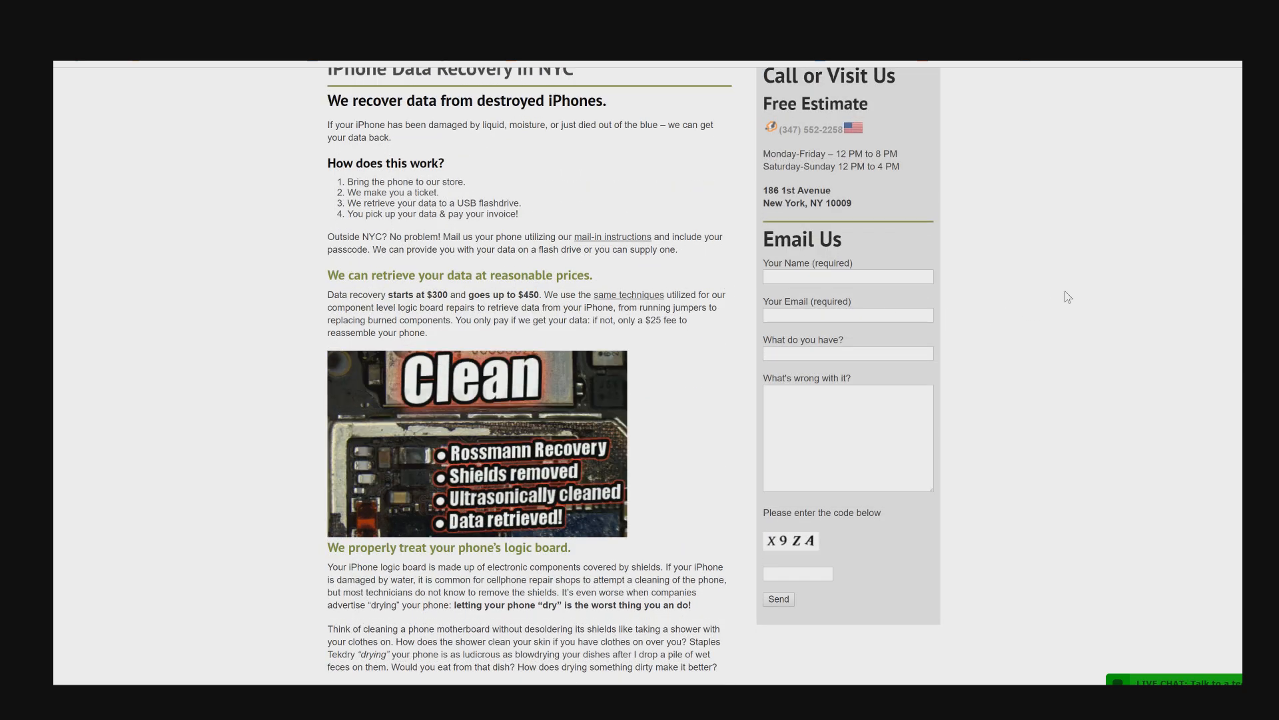
scroll(down, 3)
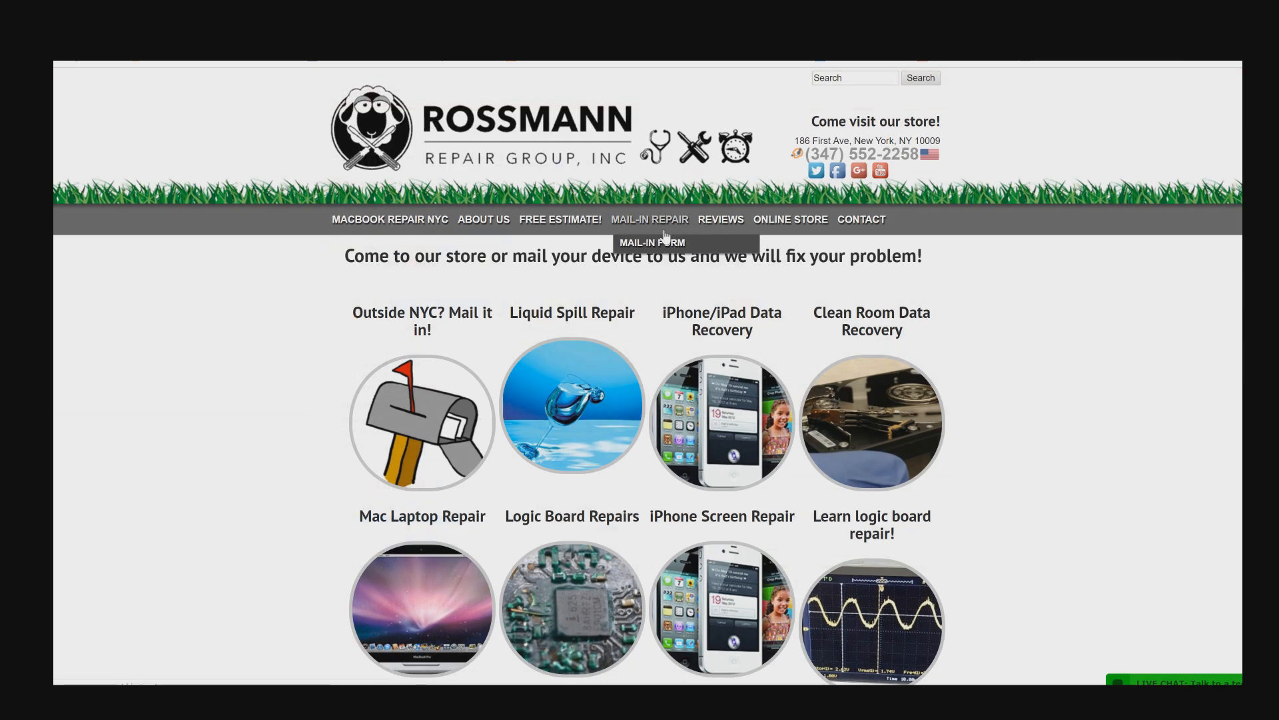
mouse_move(665, 232)
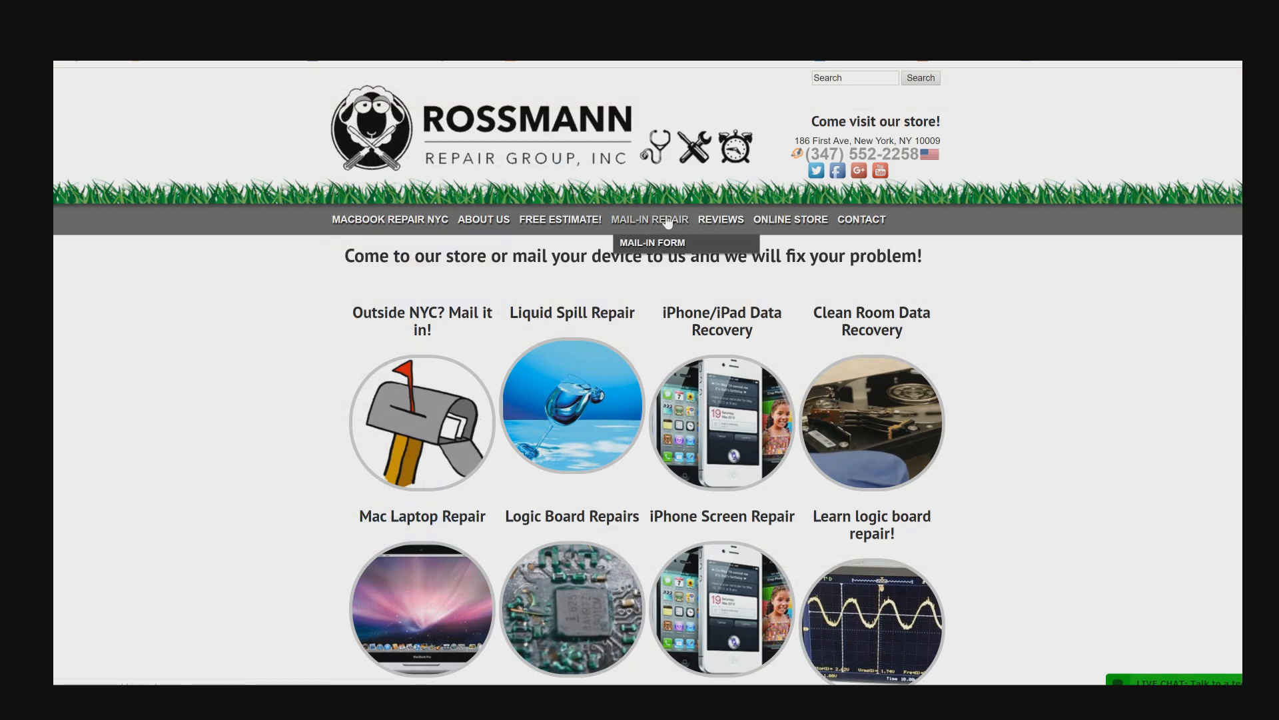
Open Mail-in Repair from the top navigation to view shipping and form instructions
click(649, 219)
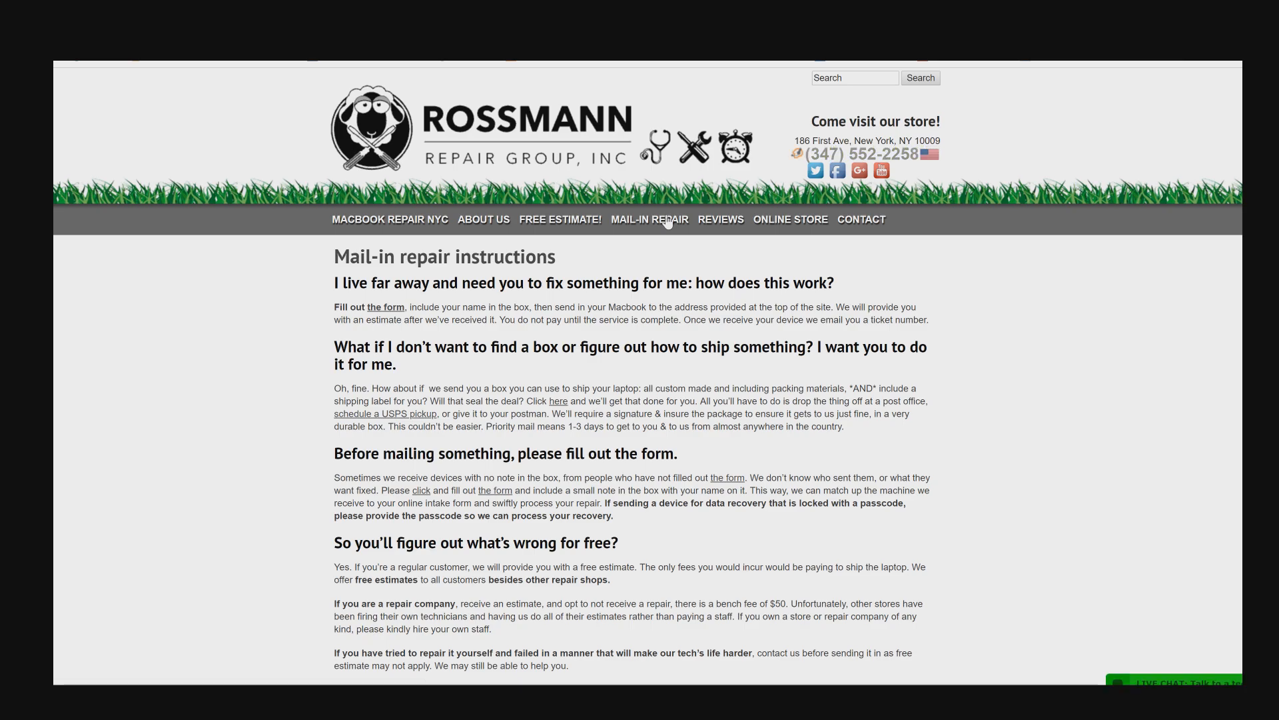
mouse_move(624, 158)
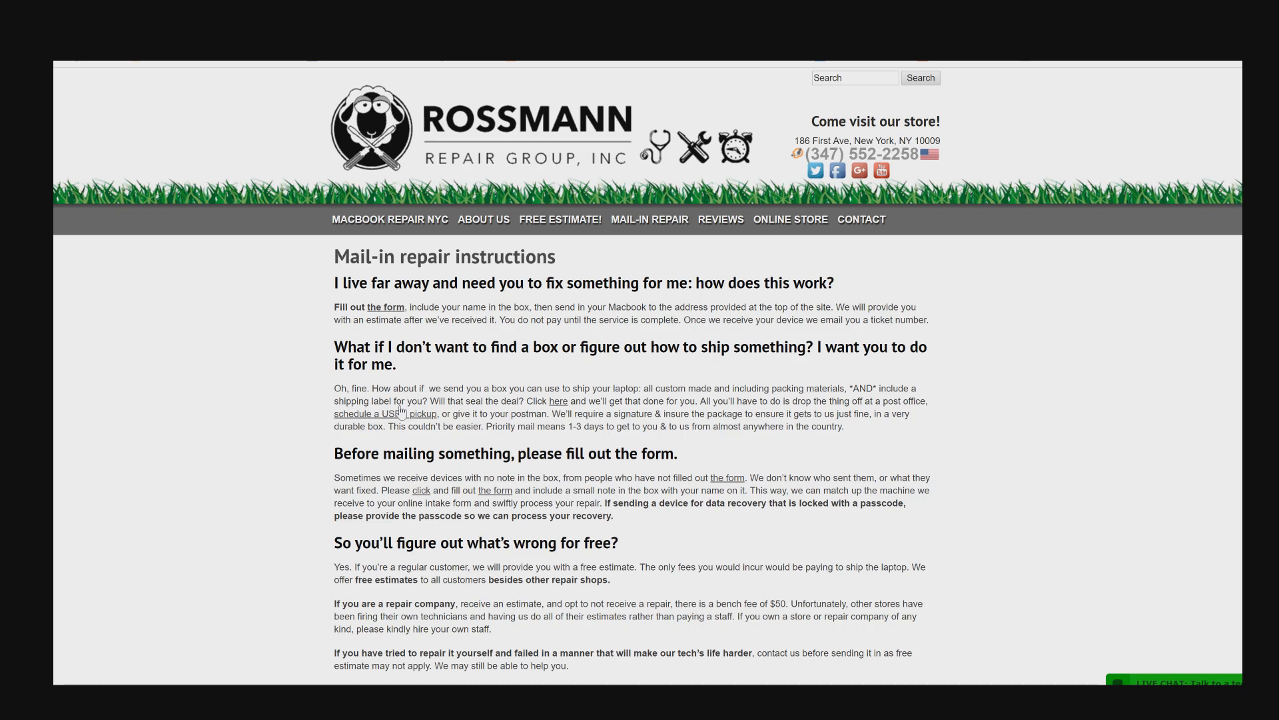
mouse_move(402, 422)
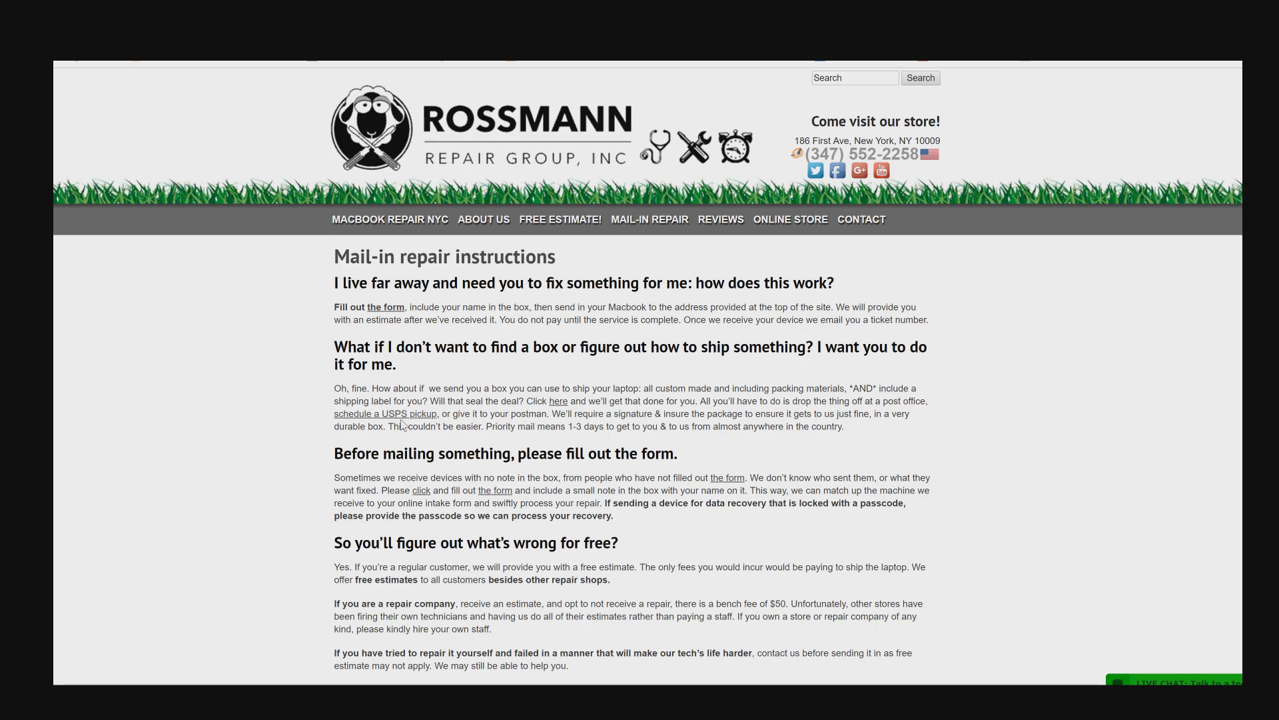